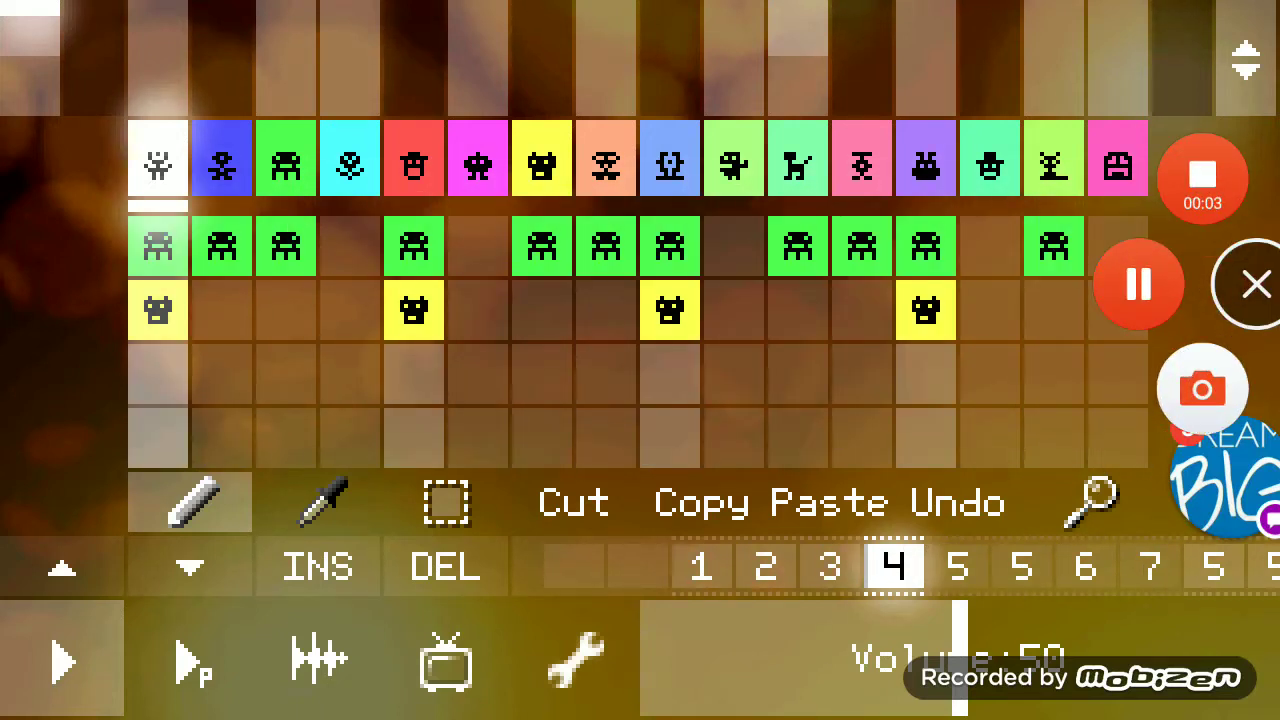
Switch from pattern 4 to pattern 5, showing its single row of blue character beats.
{"action": "left_click", "coordinate": [892, 566]}
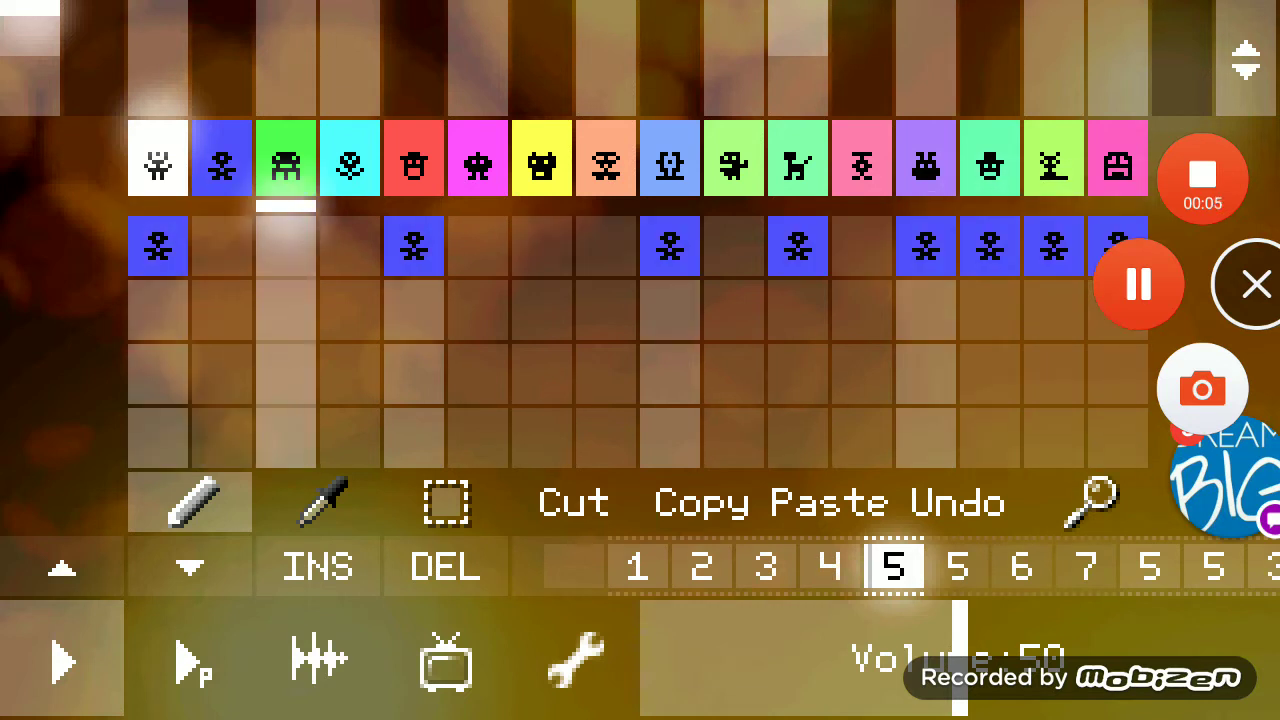